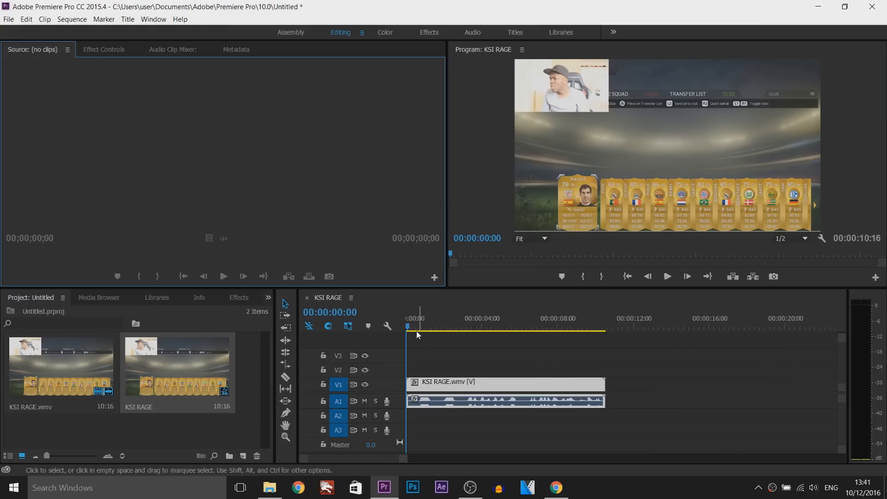
{"action": "mouse_move", "coordinate": [702, 339]}
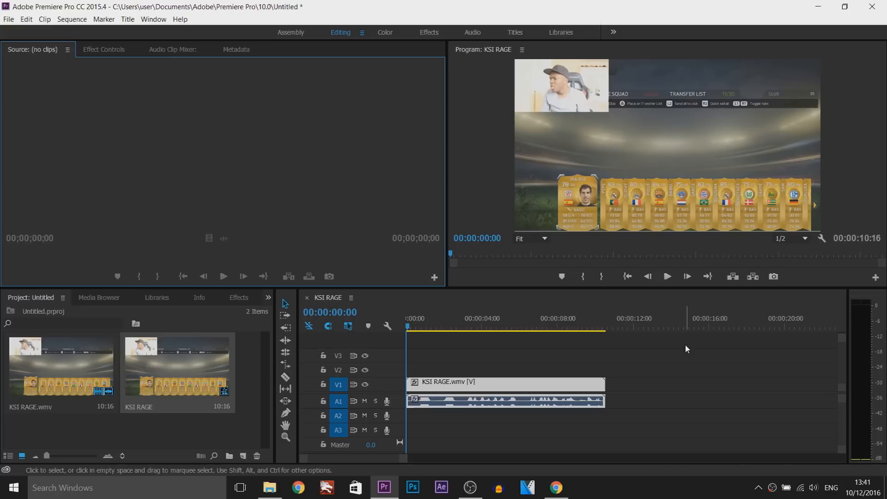
{"action": "mouse_move", "coordinate": [677, 289]}
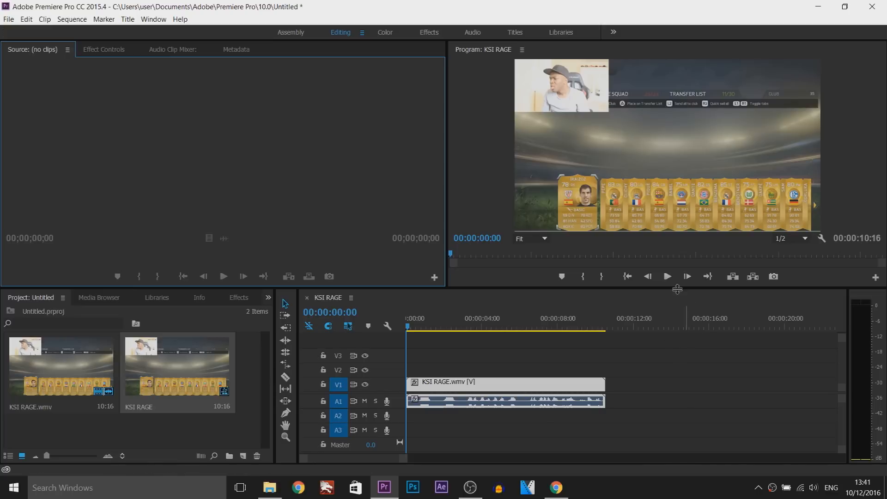
{"action": "mouse_move", "coordinate": [667, 276]}
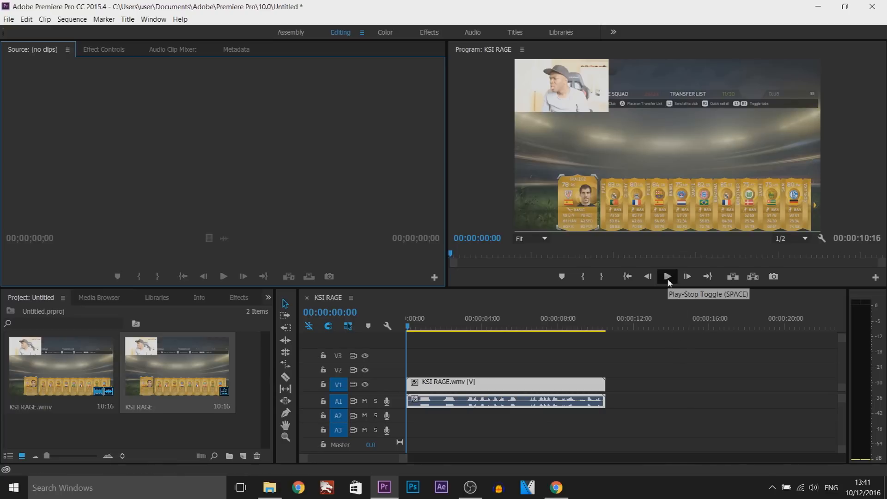
Step: Reverse KSI RAGE.wmv to -100% speed for video and audio, then preview the reversed clip
{"action": "left_click", "coordinate": [667, 277]}
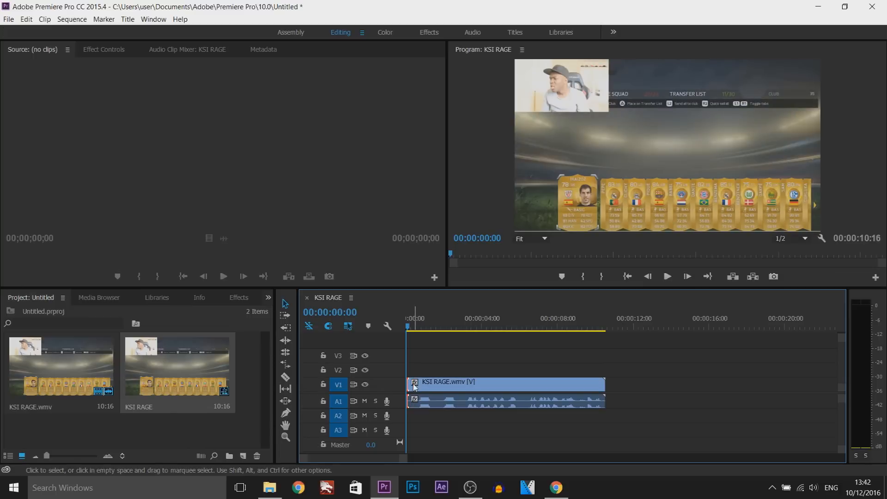
{"action": "right_click", "coordinate": [507, 388]}
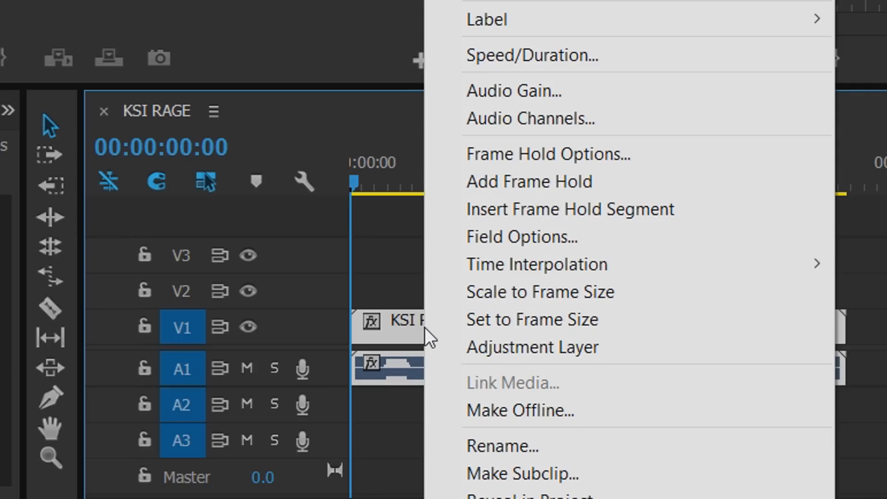
{"action": "left_click", "coordinate": [531, 55]}
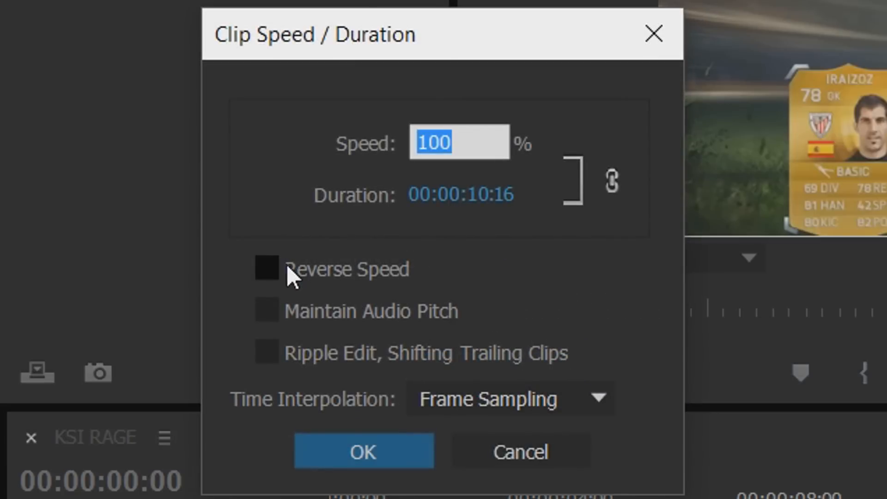
{"action": "left_click", "coordinate": [266, 269]}
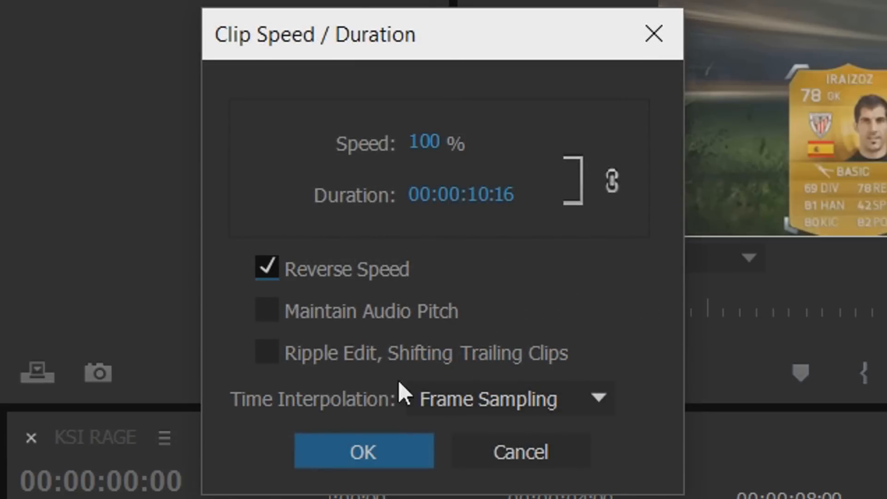
{"action": "left_click", "coordinate": [363, 451]}
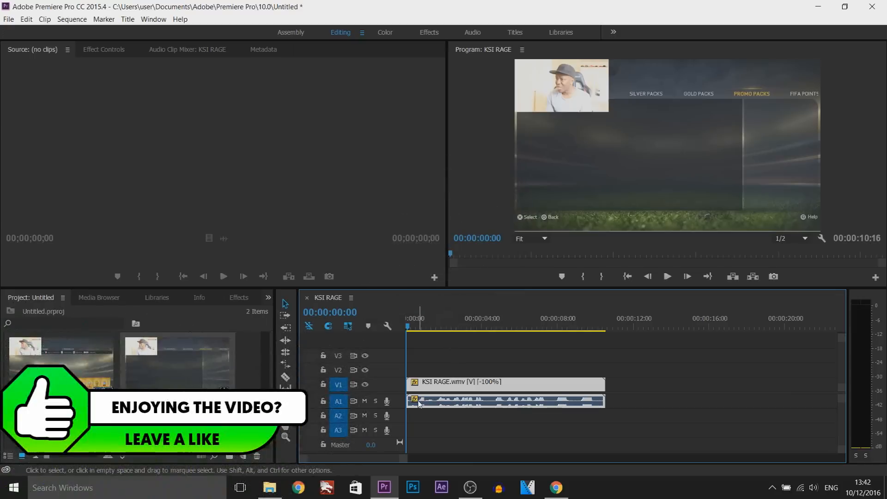
{"action": "mouse_move", "coordinate": [443, 386]}
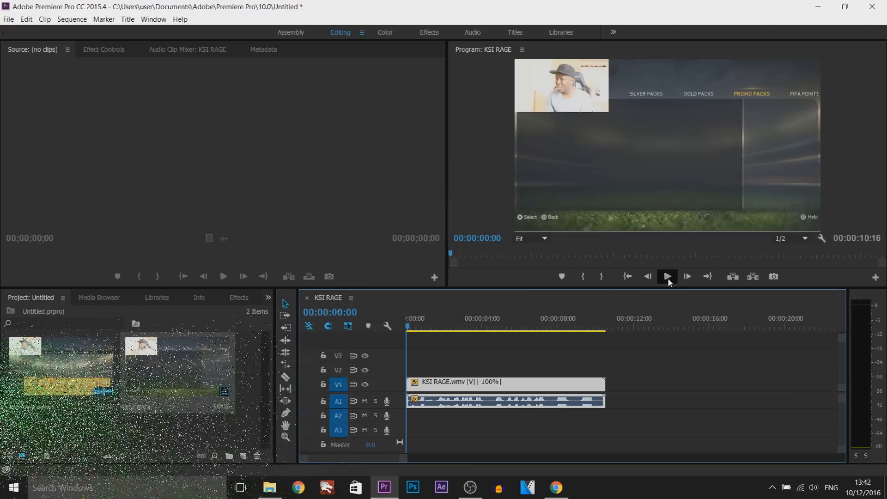
{"action": "left_click", "coordinate": [667, 277]}
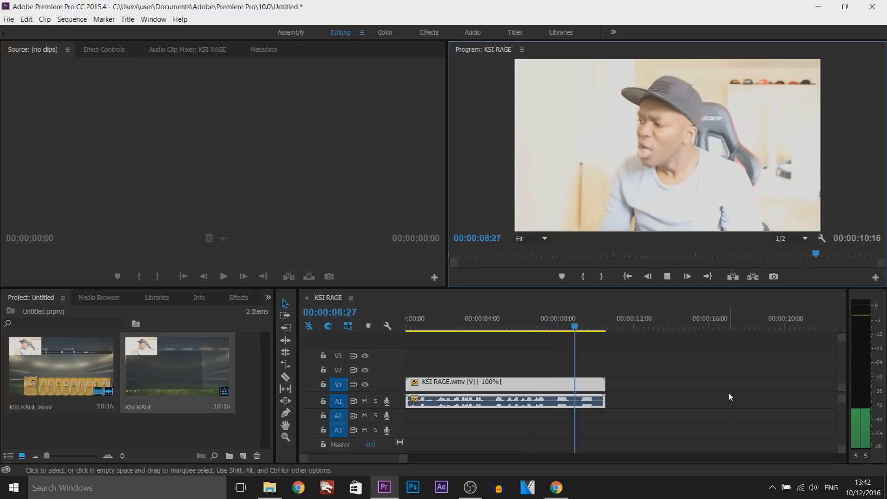
{"action": "left_click", "coordinate": [666, 276]}
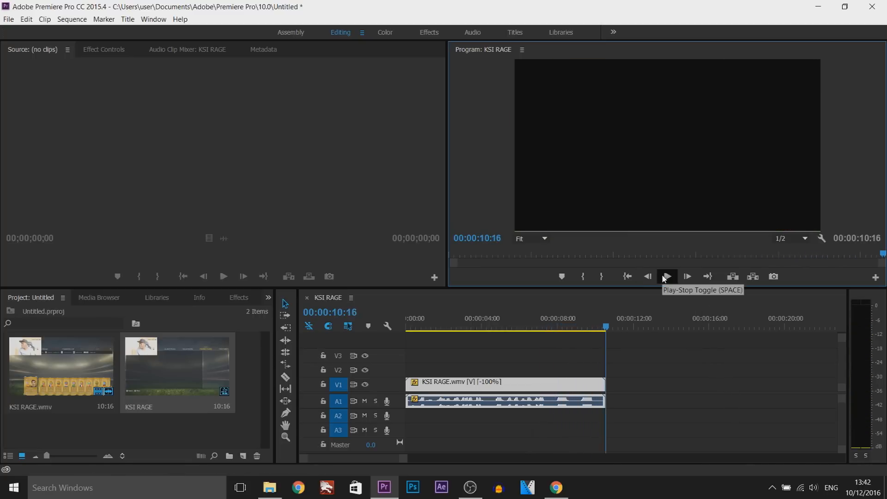
{"action": "mouse_move", "coordinate": [620, 350]}
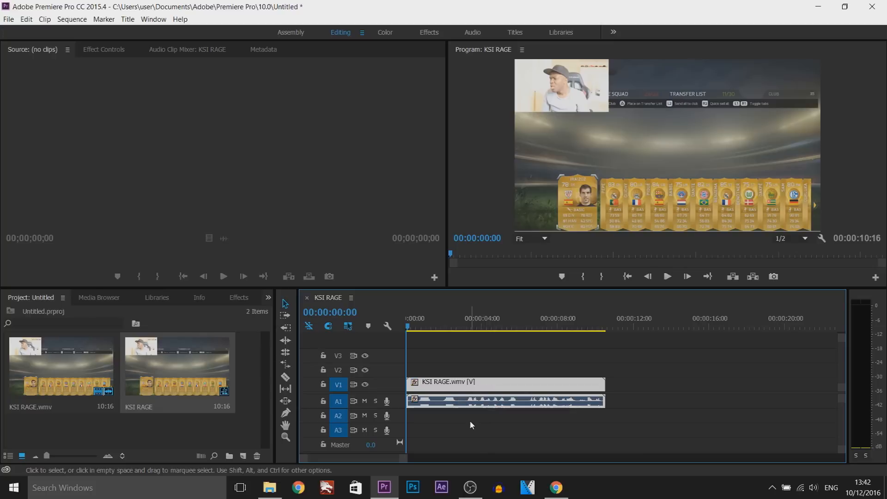
{"action": "mouse_move", "coordinate": [448, 405]}
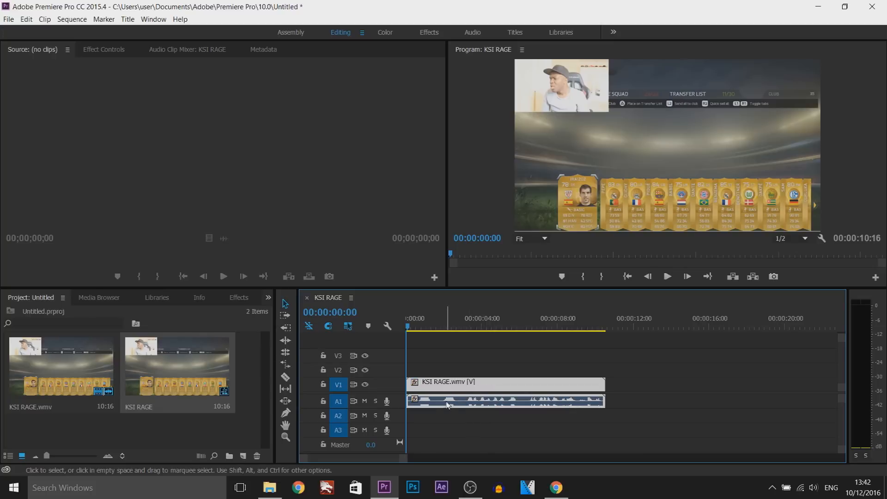
{"action": "mouse_move", "coordinate": [441, 408]}
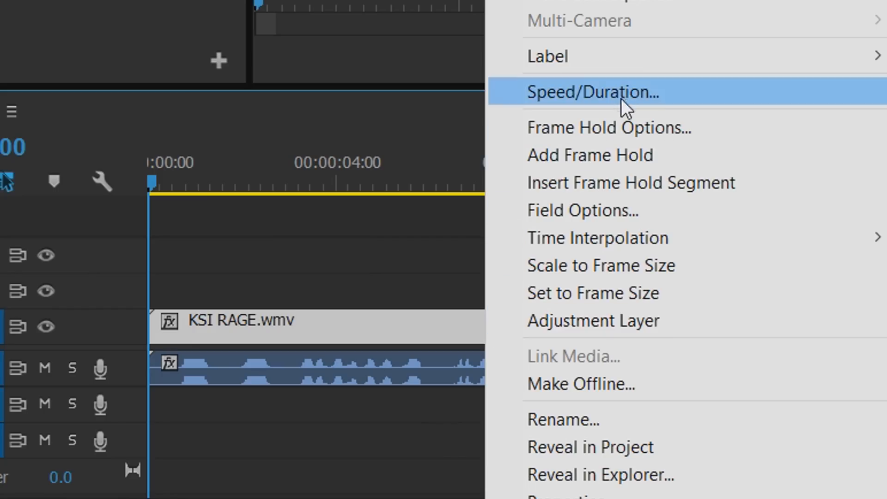
Step: Bring up Speed/Duration for the KSI RAGE V1 video clip to reverse it
{"action": "left_click", "coordinate": [591, 91]}
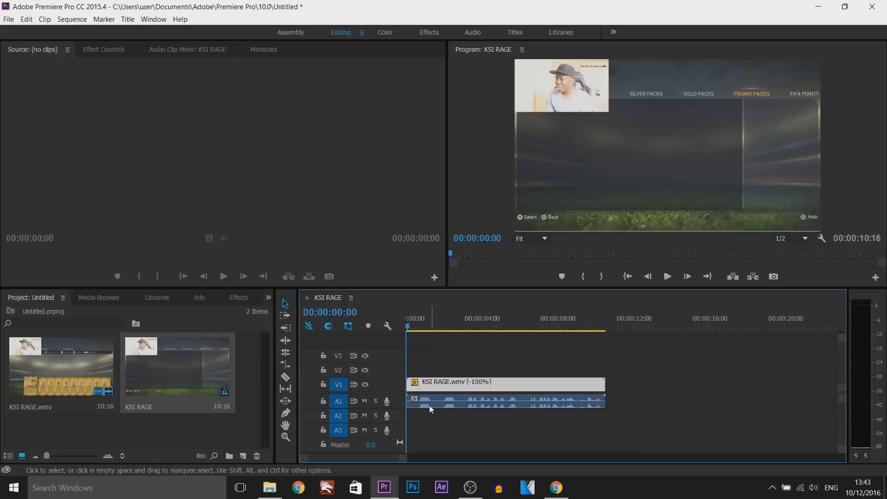
{"action": "mouse_move", "coordinate": [444, 414]}
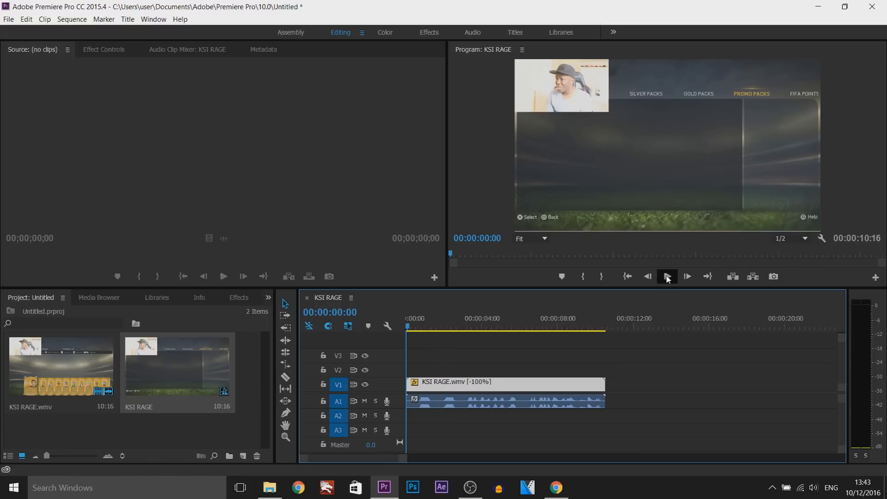
Step: Preview the clip with only its video reversed, then stop playback
{"action": "left_click", "coordinate": [666, 277]}
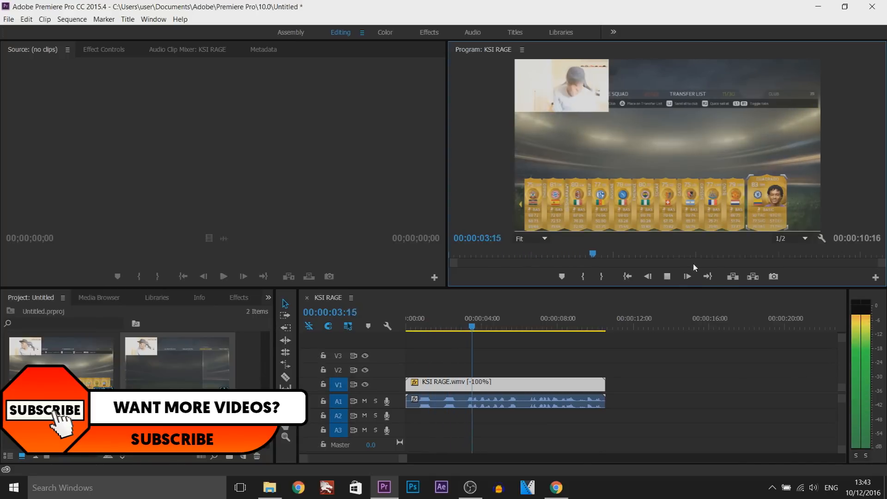
{"action": "left_click", "coordinate": [667, 276]}
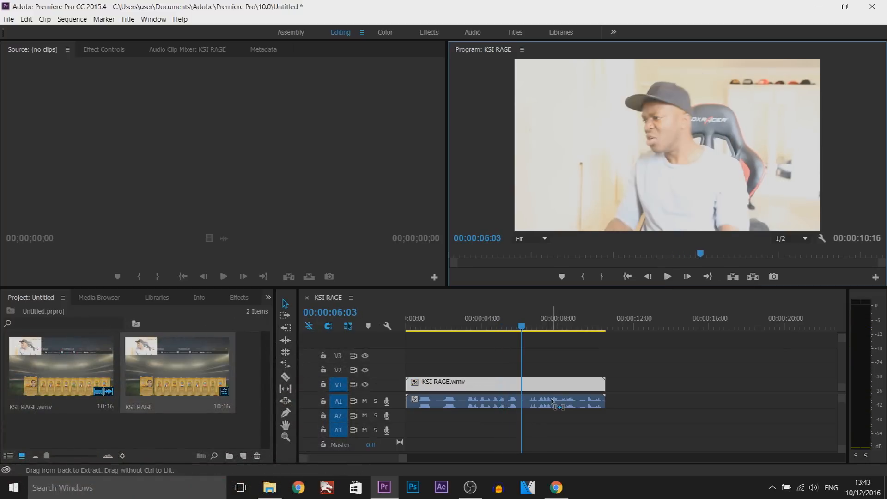
Step: Unlink the KSI RAGE clip and bring up Speed/Duration for its A1 audio
{"action": "left_click", "coordinate": [503, 382]}
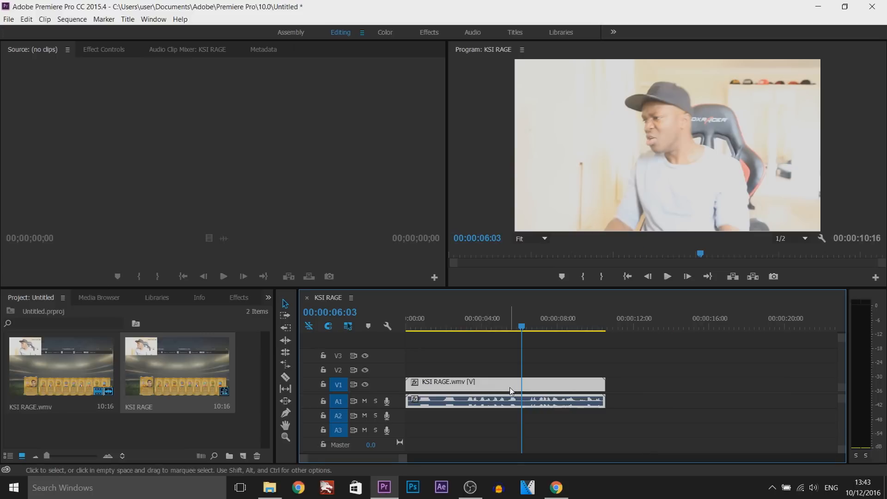
{"action": "right_click", "coordinate": [509, 391]}
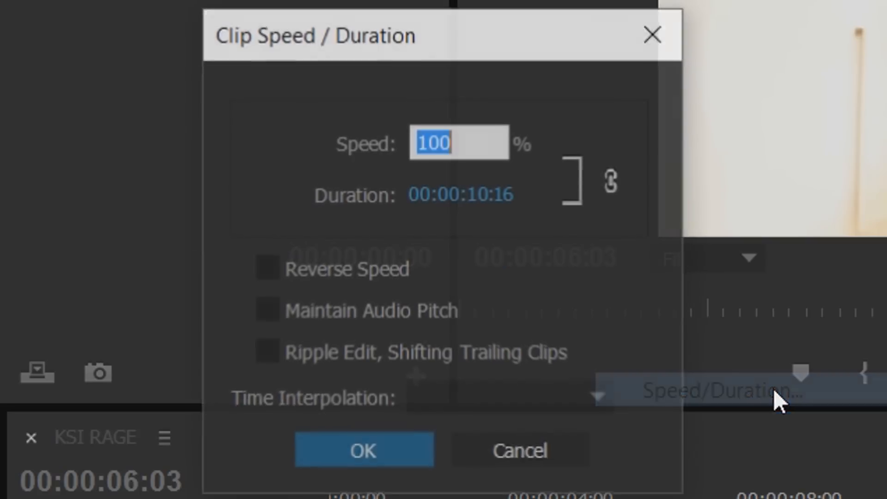
{"action": "left_click", "coordinate": [363, 450]}
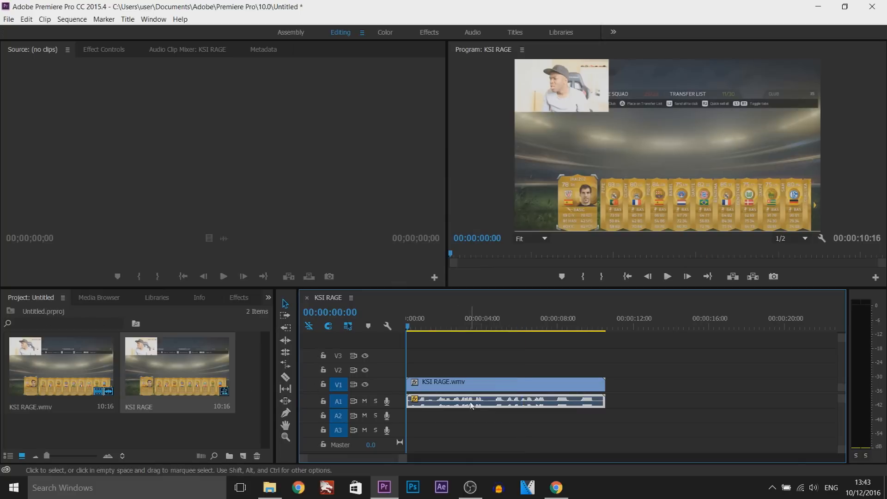
{"action": "mouse_move", "coordinate": [666, 276]}
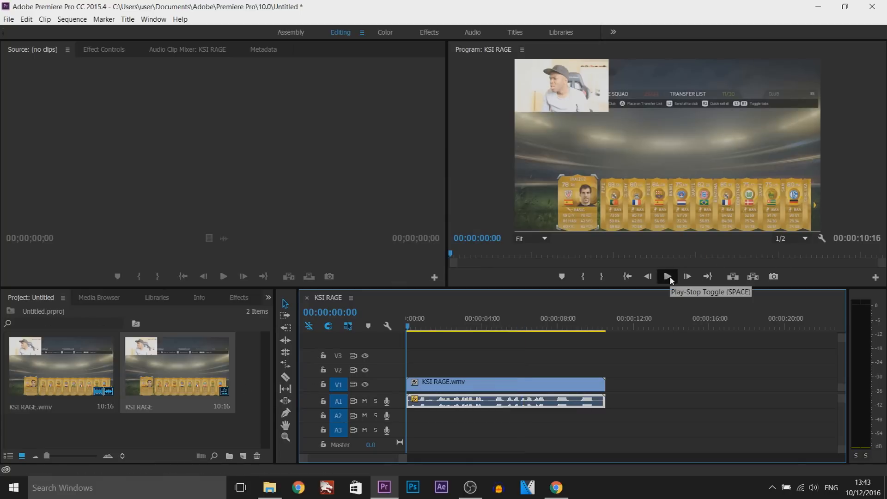
{"action": "left_click", "coordinate": [666, 277]}
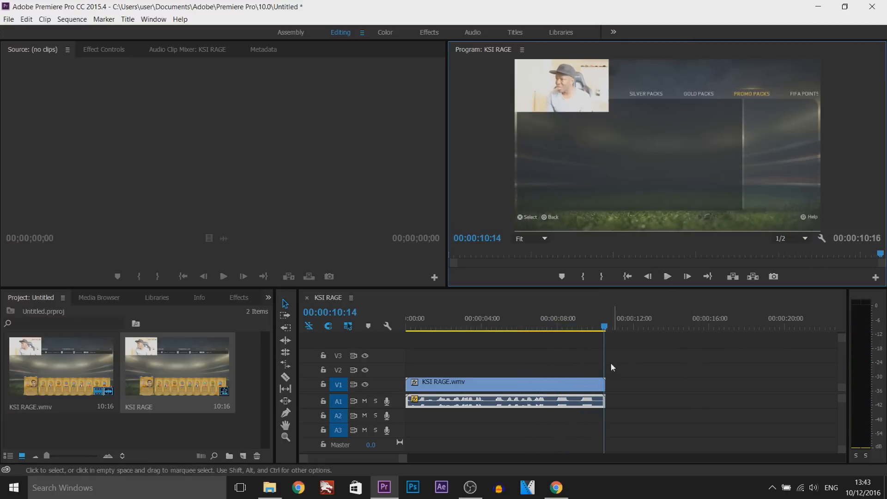
{"action": "left_click", "coordinate": [551, 327]}
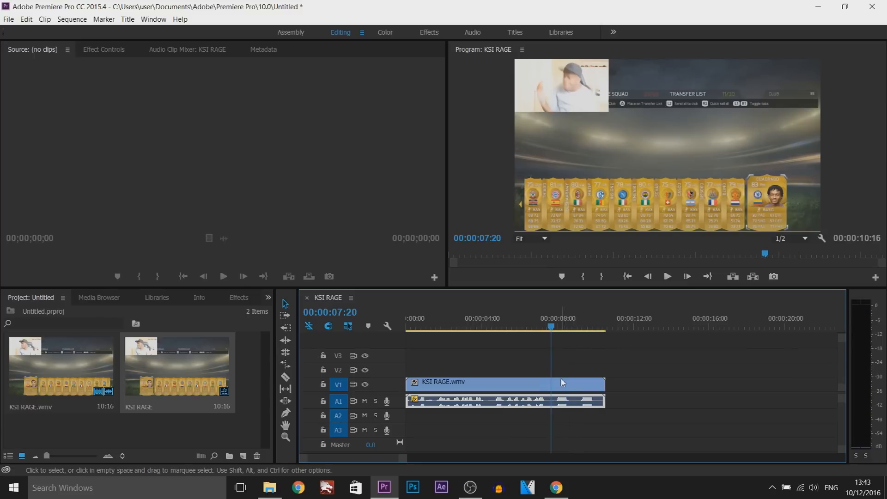
{"action": "mouse_move", "coordinate": [570, 395]}
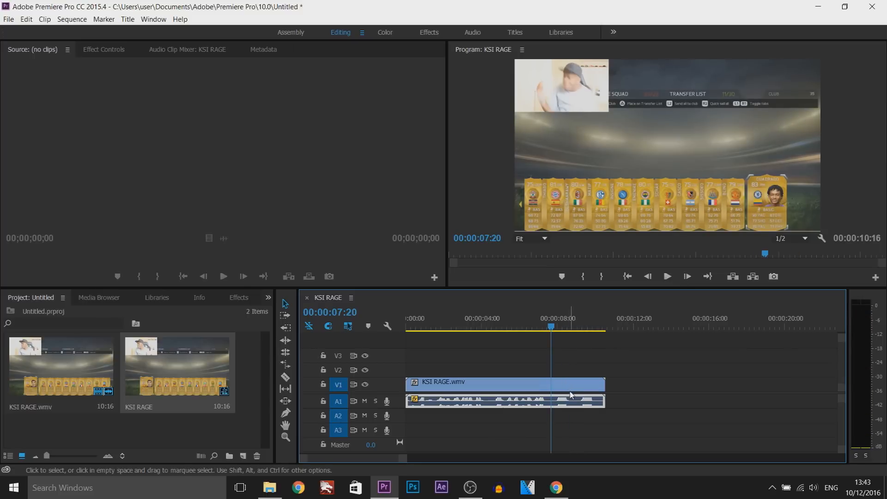
{"action": "mouse_move", "coordinate": [649, 439]}
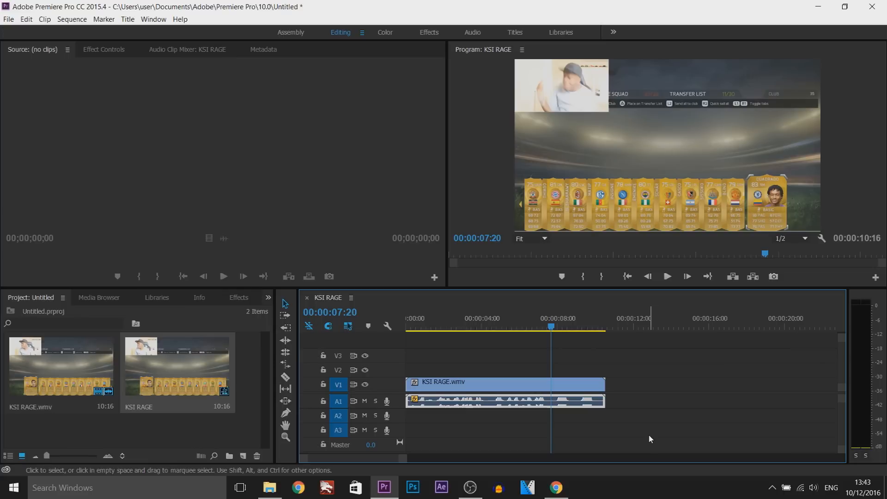